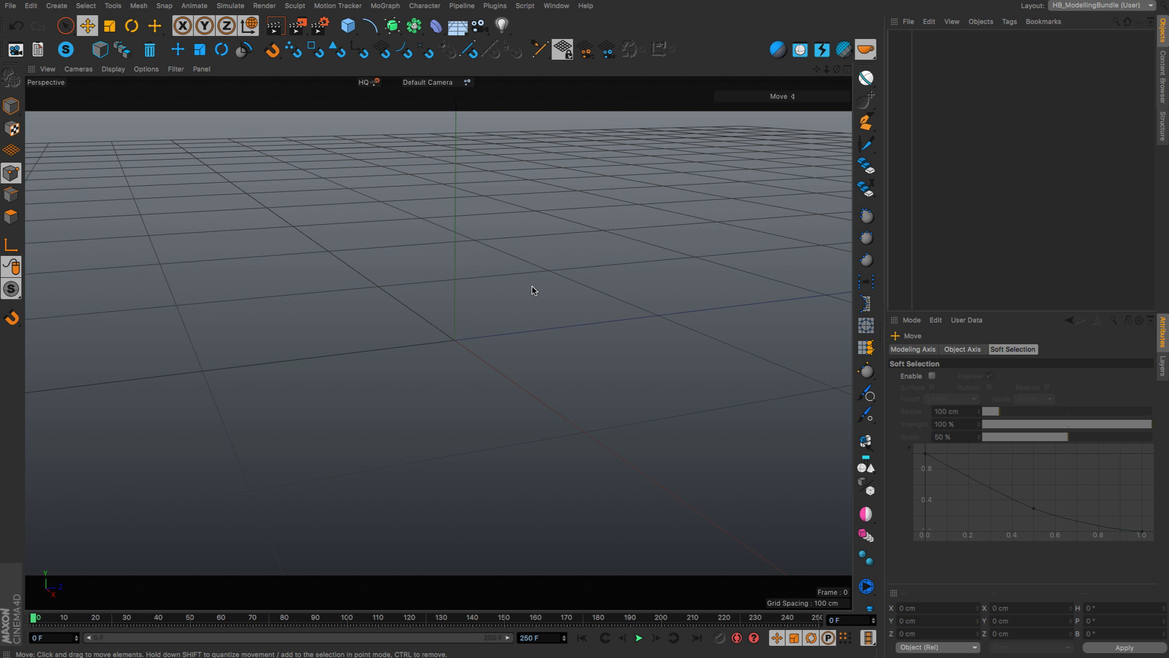
{"action": "mouse_move", "coordinate": [769, 314]}
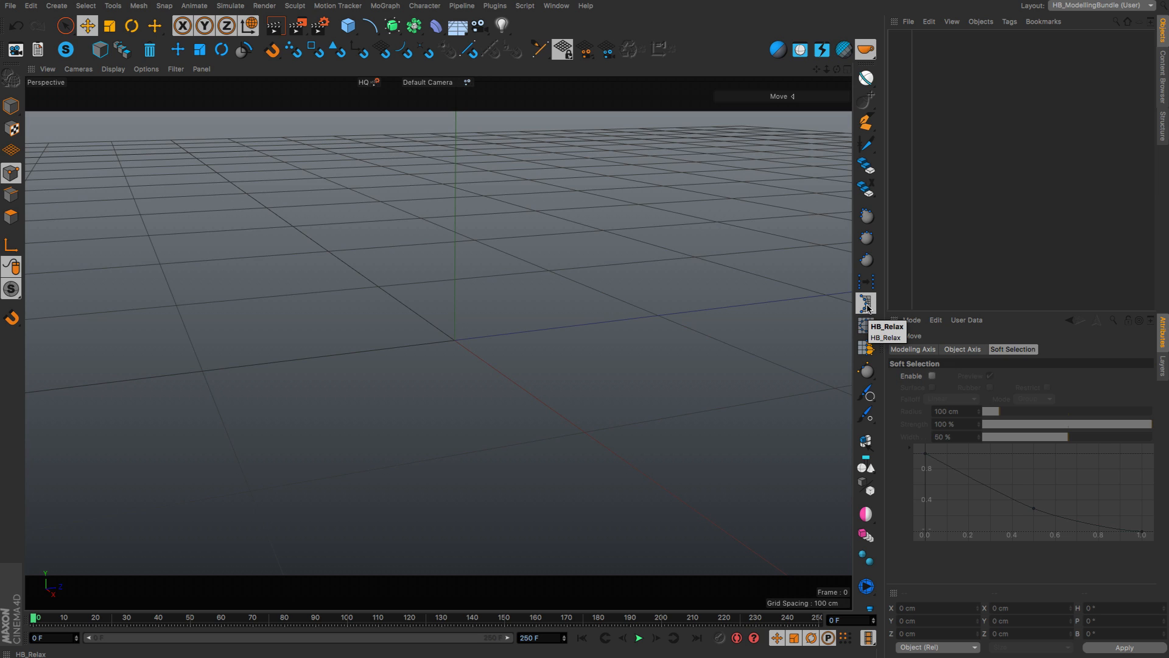
- Bring up the primitive objects palette from the toolbar's Cube icon
{"action": "left_click", "coordinate": [346, 28]}
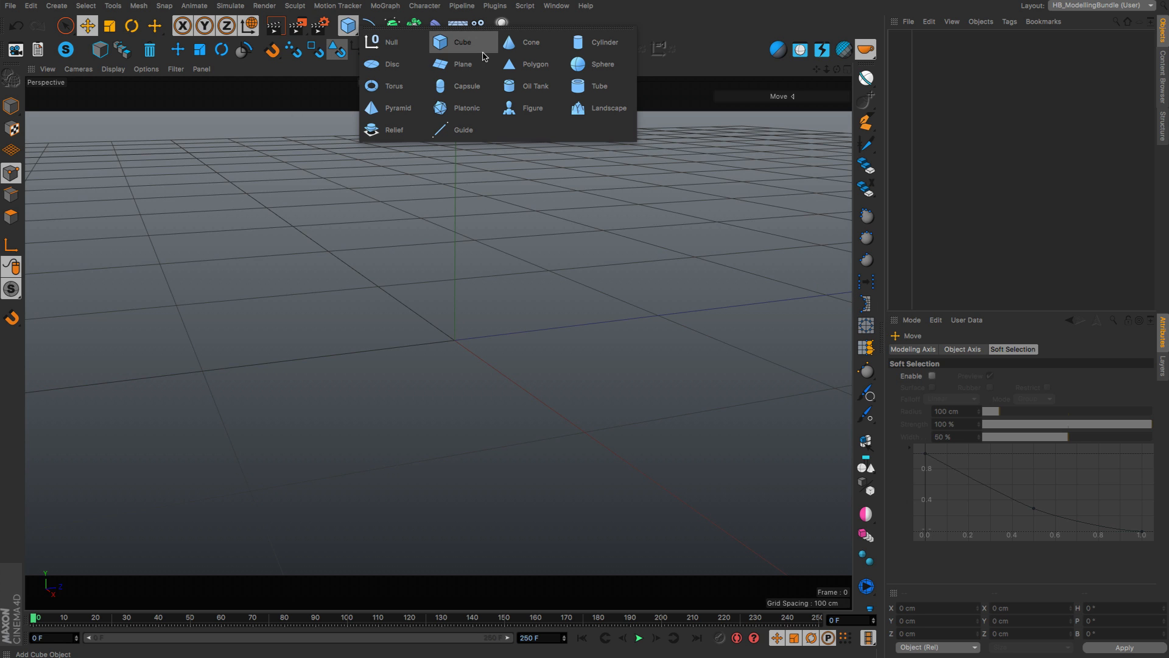
{"action": "left_click", "coordinate": [461, 65]}
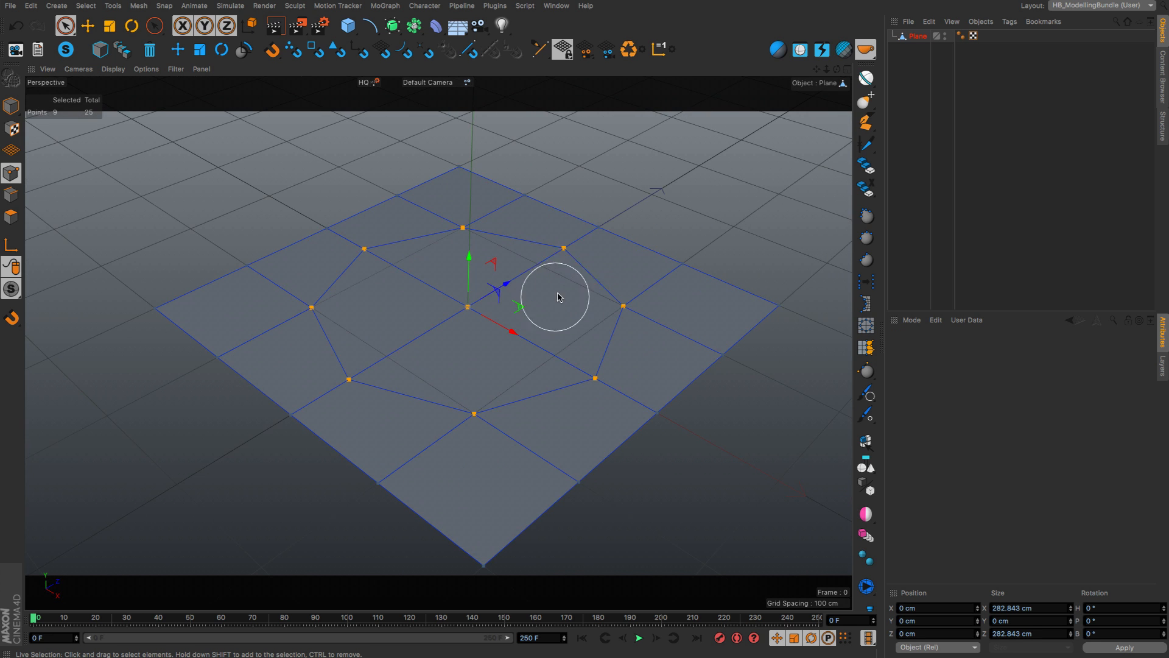
{"action": "mouse_move", "coordinate": [552, 289]}
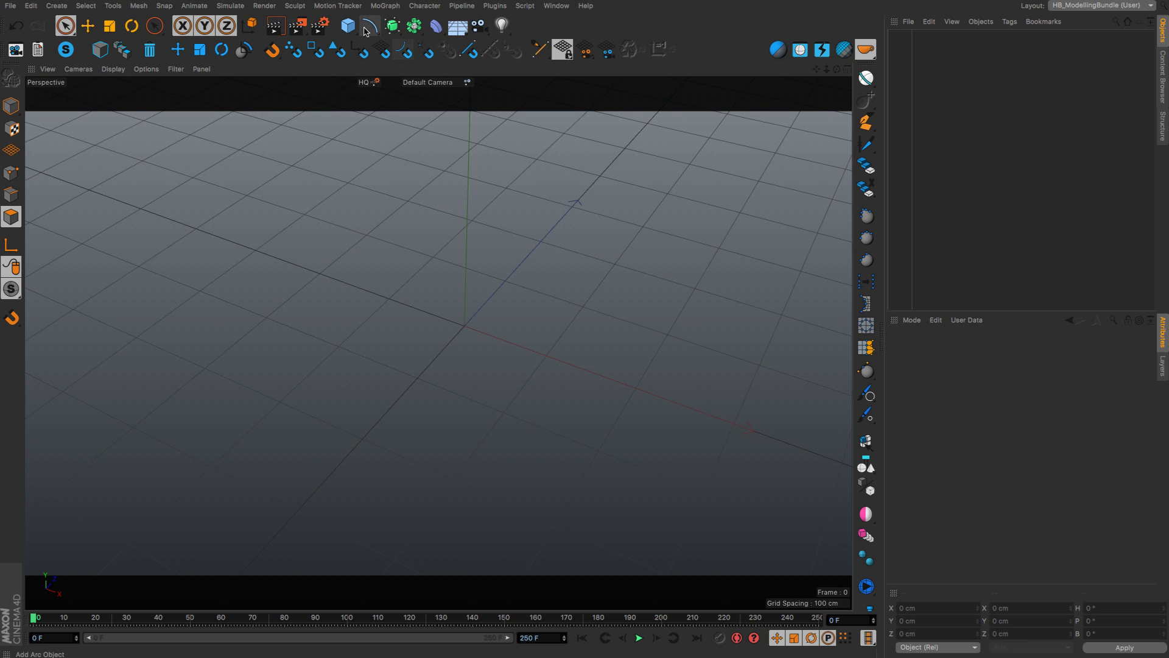
- Add a four-segment cube, make it editable and paint-select a group of its points
{"action": "left_click", "coordinate": [345, 25]}
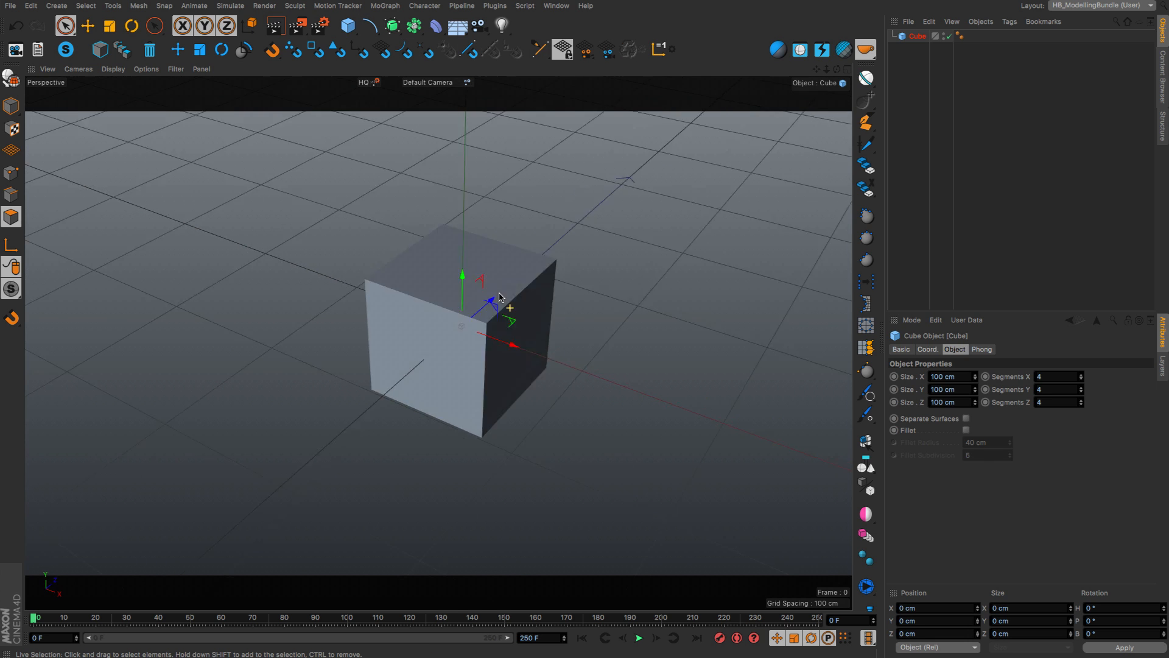
{"action": "left_click", "coordinate": [11, 172]}
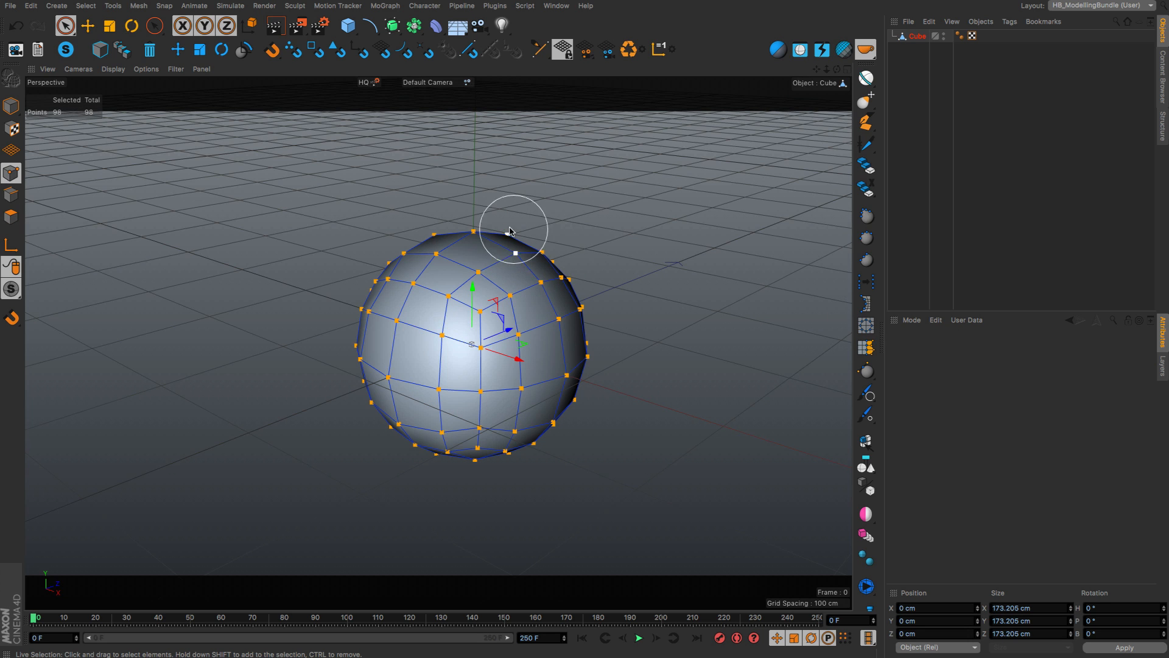
{"action": "left_click_drag", "start_coordinate": [510, 231], "coordinate": [578, 306]}
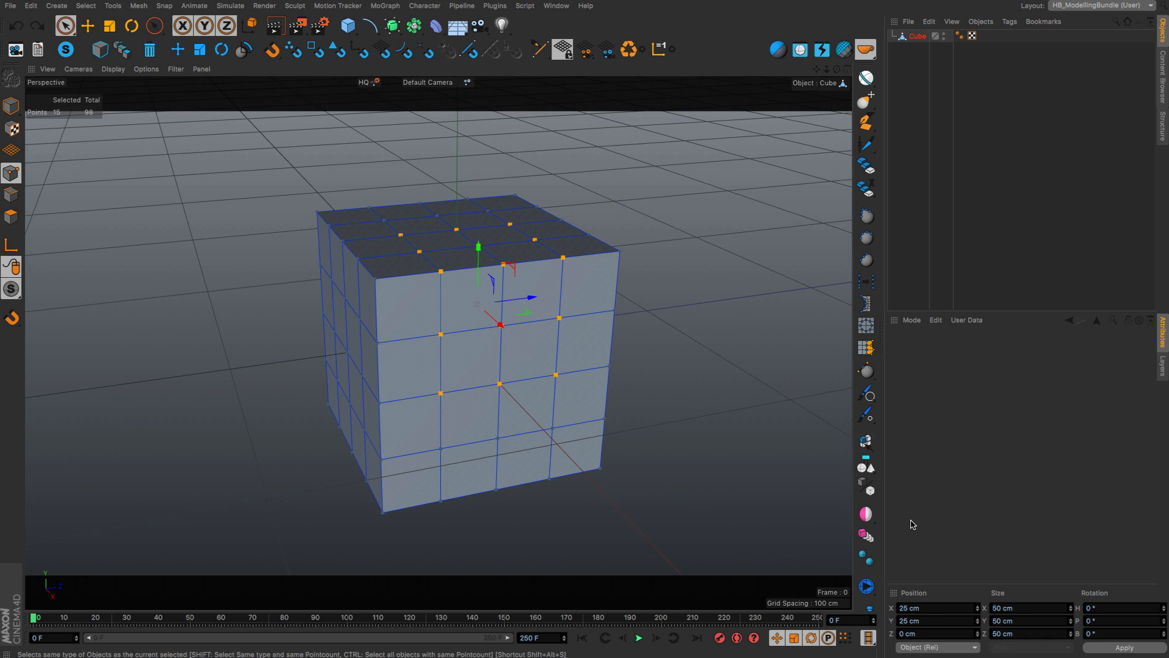
{"action": "mouse_move", "coordinate": [866, 585]}
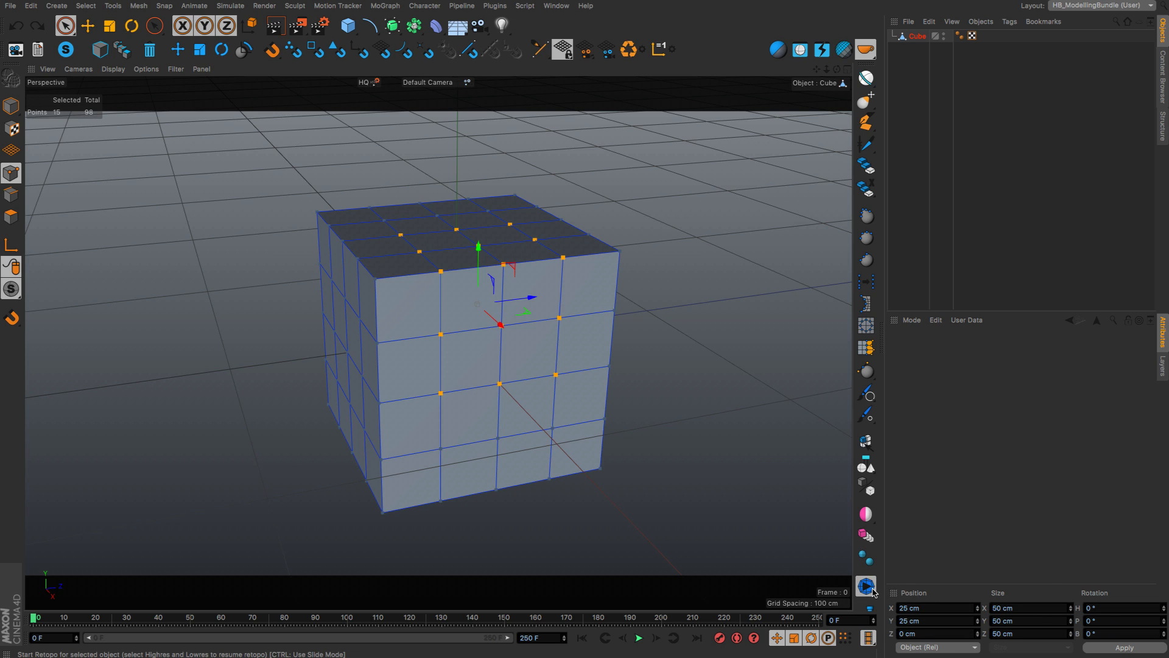
{"action": "mouse_move", "coordinate": [866, 586]}
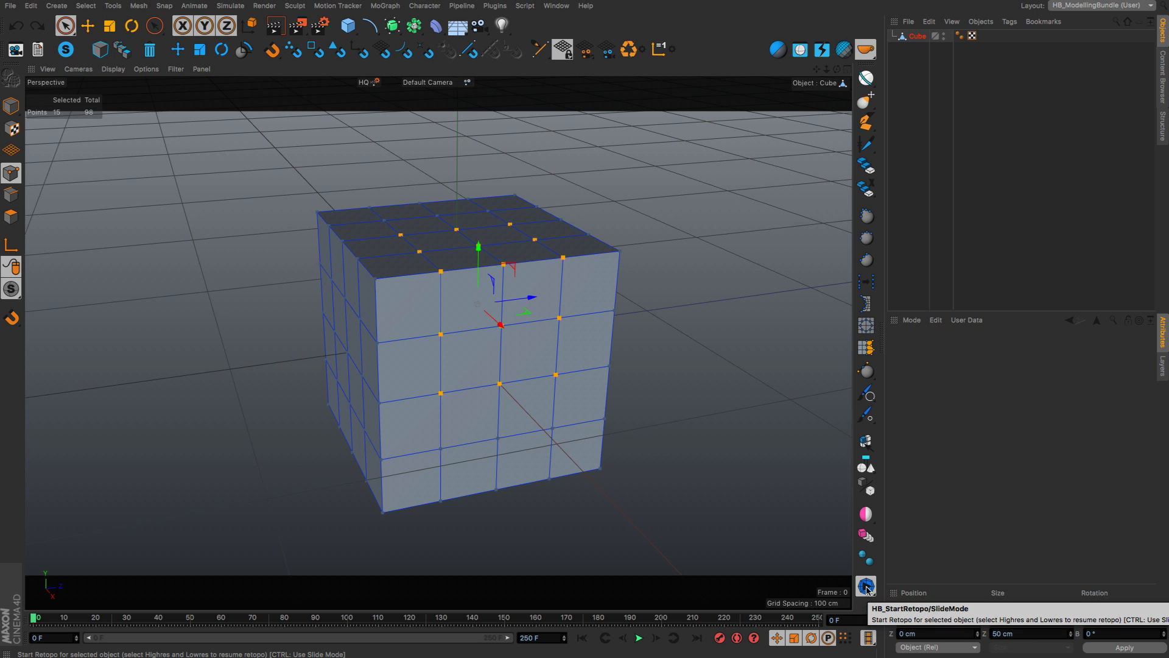
- Run HB SlideMode and slide the selected points across the cube's front face
{"action": "left_click", "coordinate": [864, 586]}
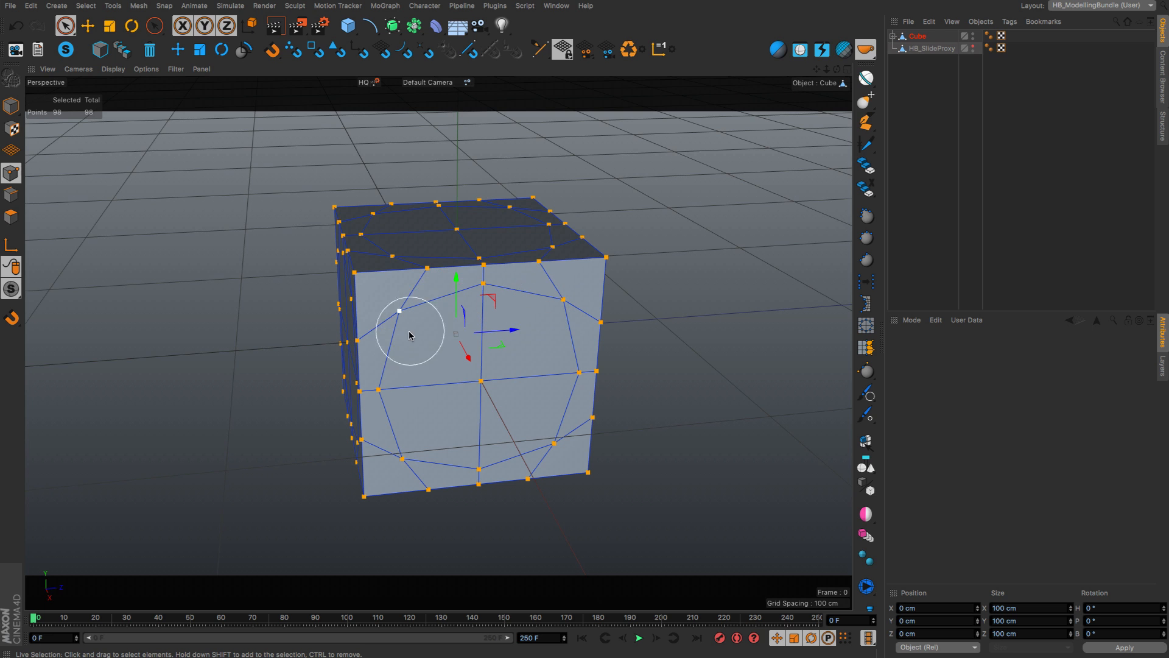
{"action": "left_click_drag", "start_coordinate": [410, 335], "coordinate": [602, 336]}
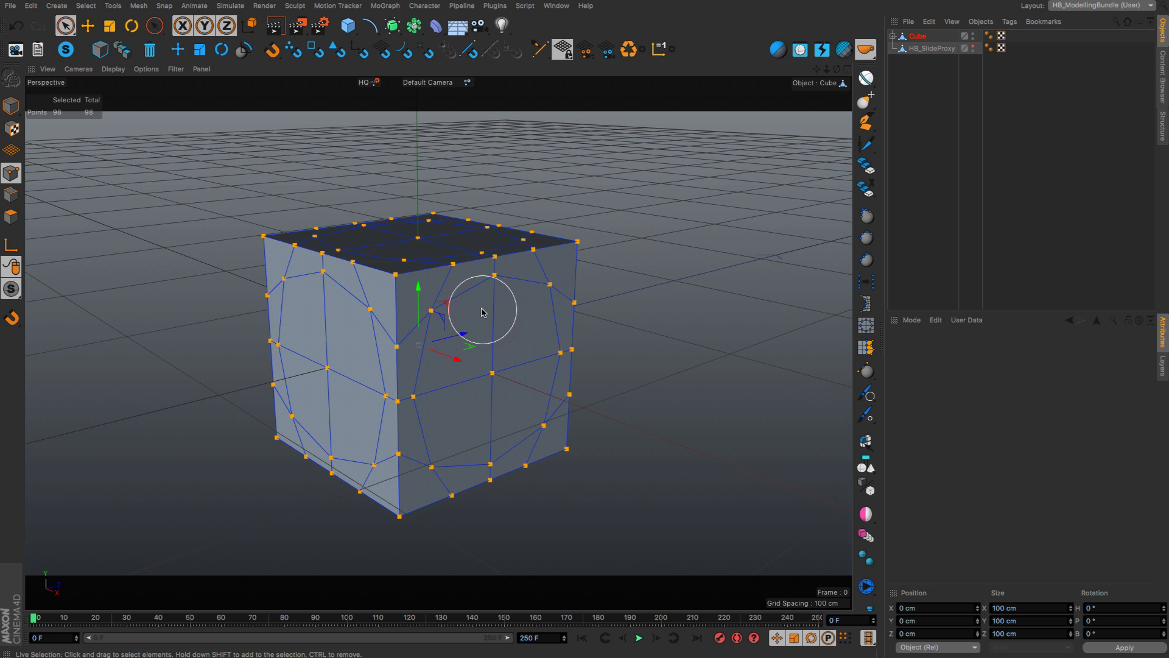
{"action": "left_click_drag", "start_coordinate": [481, 311], "coordinate": [551, 344]}
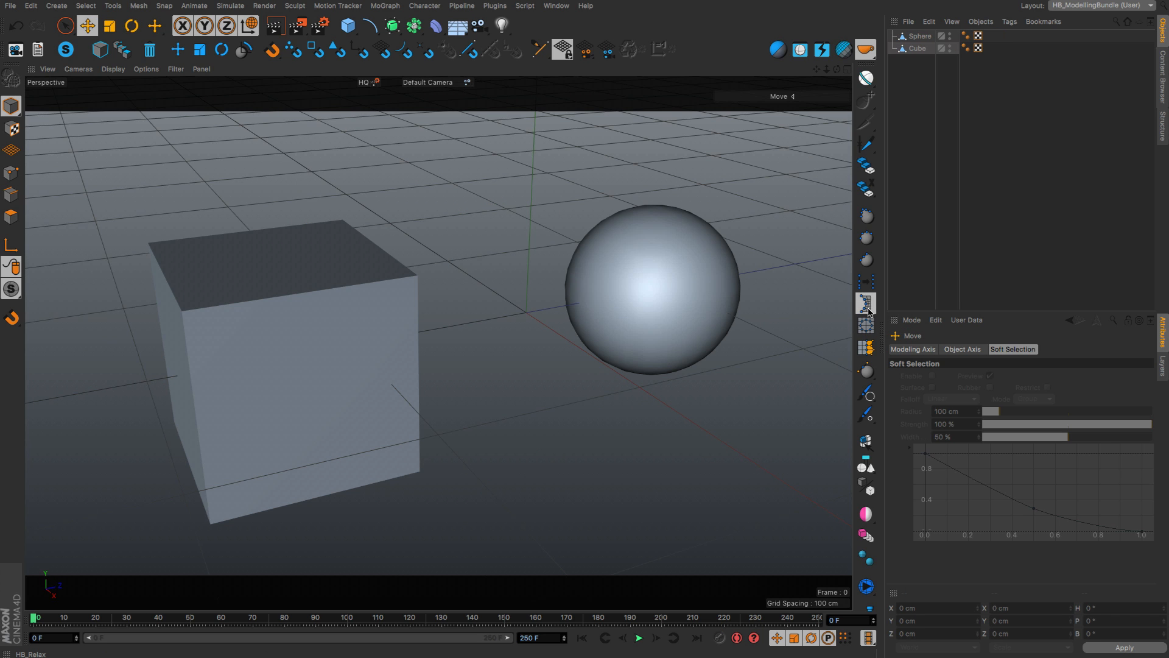
{"action": "mouse_move", "coordinate": [866, 302]}
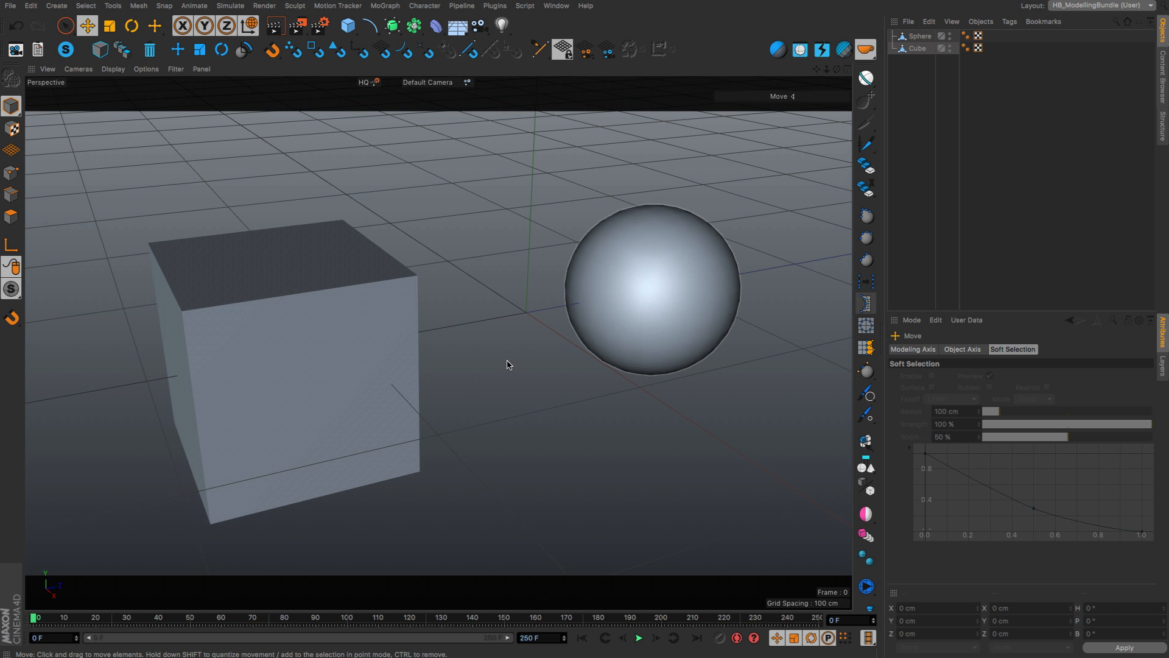
- Make the cube editable and relax all its points over three HB_Relax passes
{"action": "left_click", "coordinate": [915, 48]}
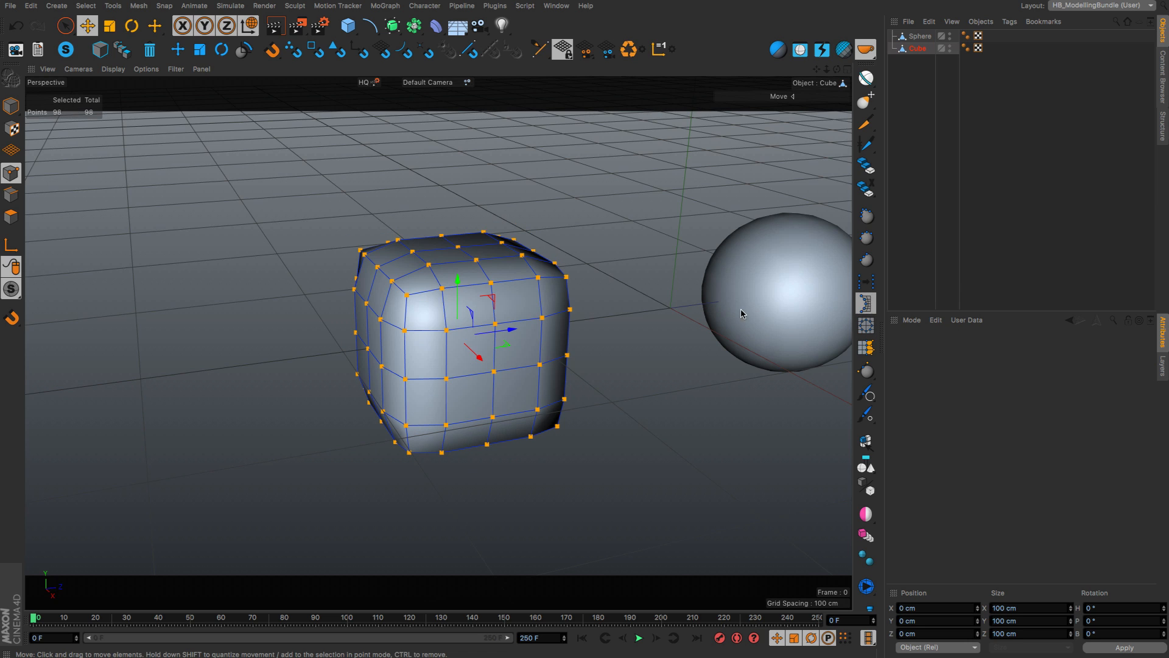
{"action": "mouse_move", "coordinate": [415, 387]}
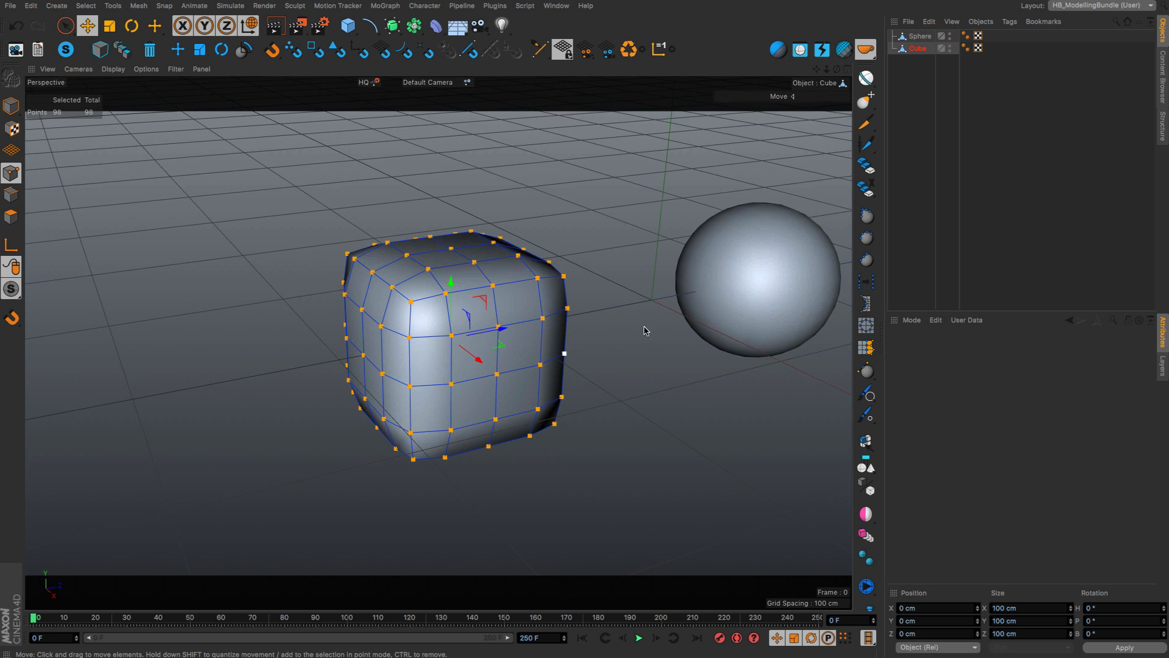
{"action": "left_click", "coordinate": [865, 302]}
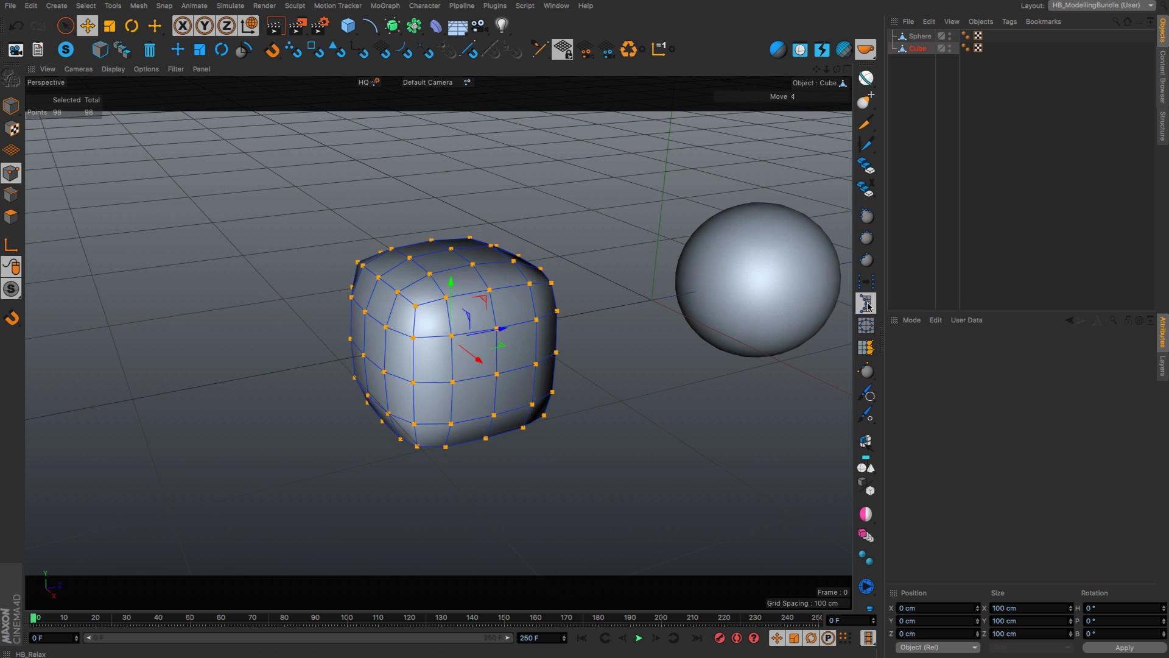
{"action": "left_click", "coordinate": [866, 302]}
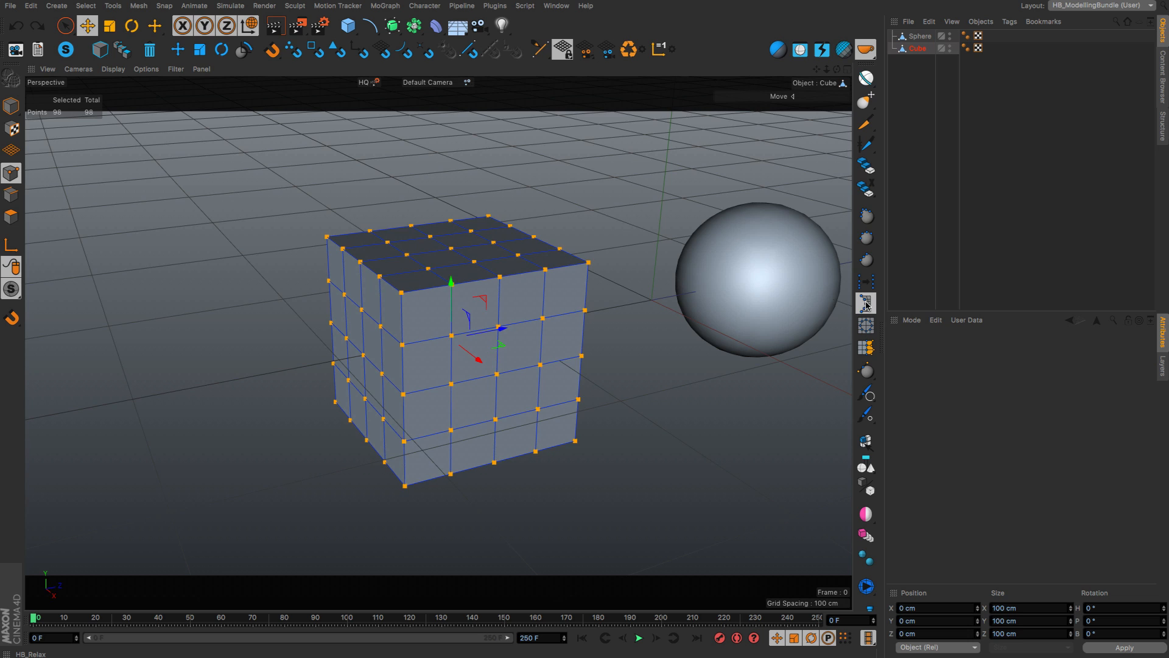
{"action": "left_click", "coordinate": [864, 305]}
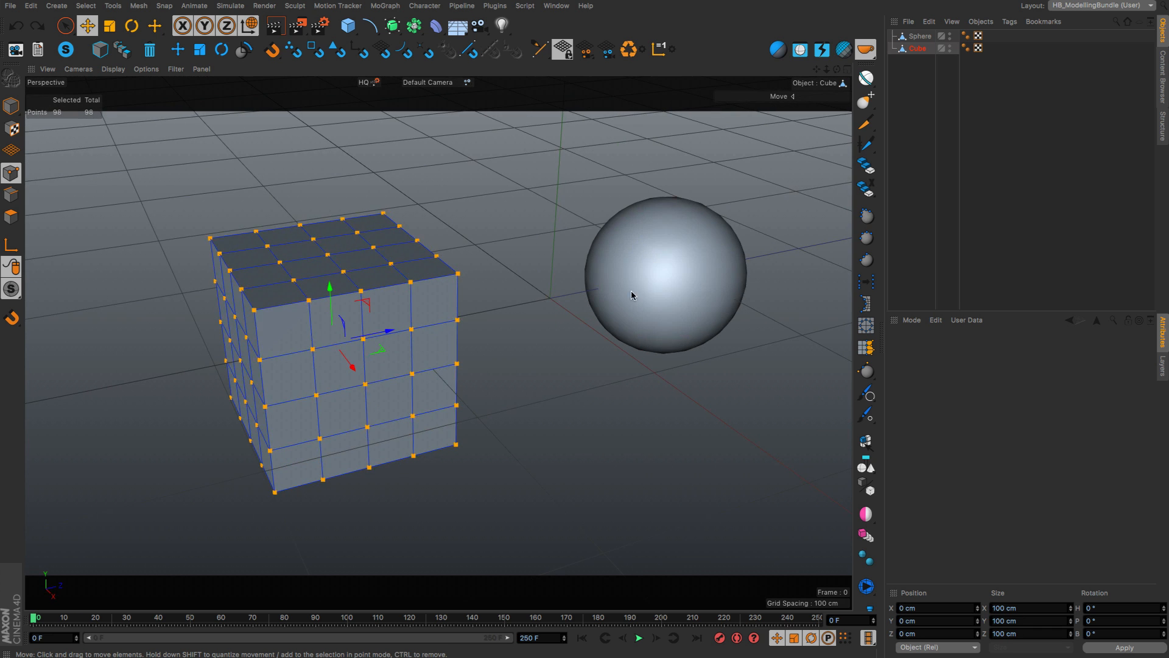
- Select the sphere and cut a new Knife loop across its upper area
{"action": "left_click", "coordinate": [921, 35]}
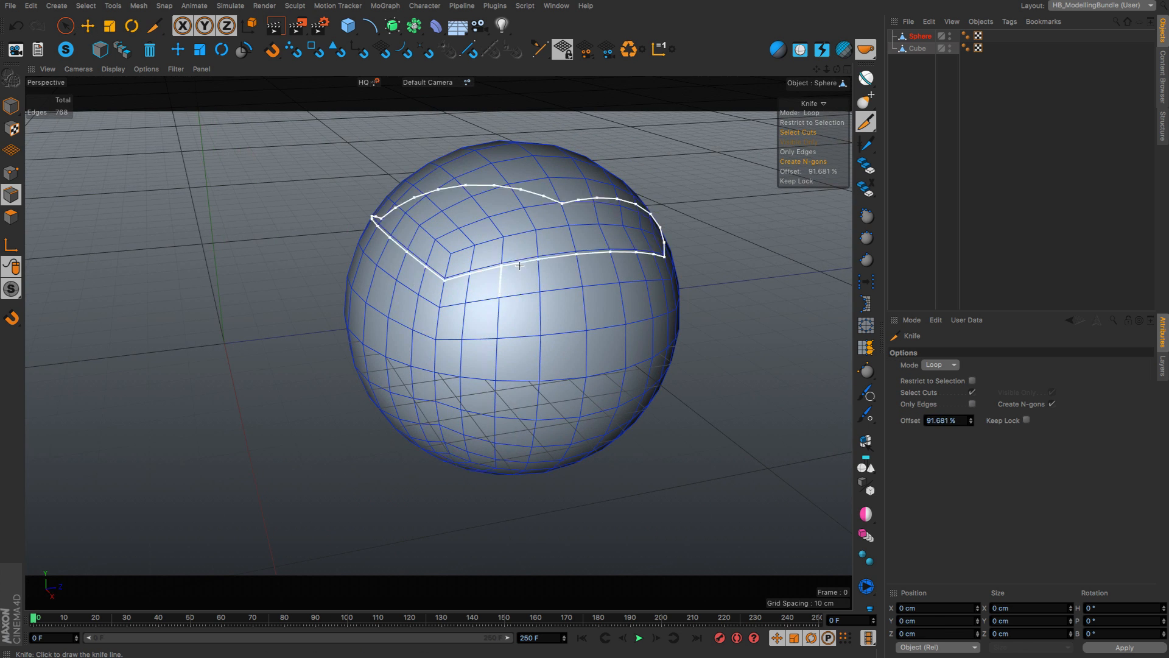
{"action": "left_click", "coordinate": [548, 257]}
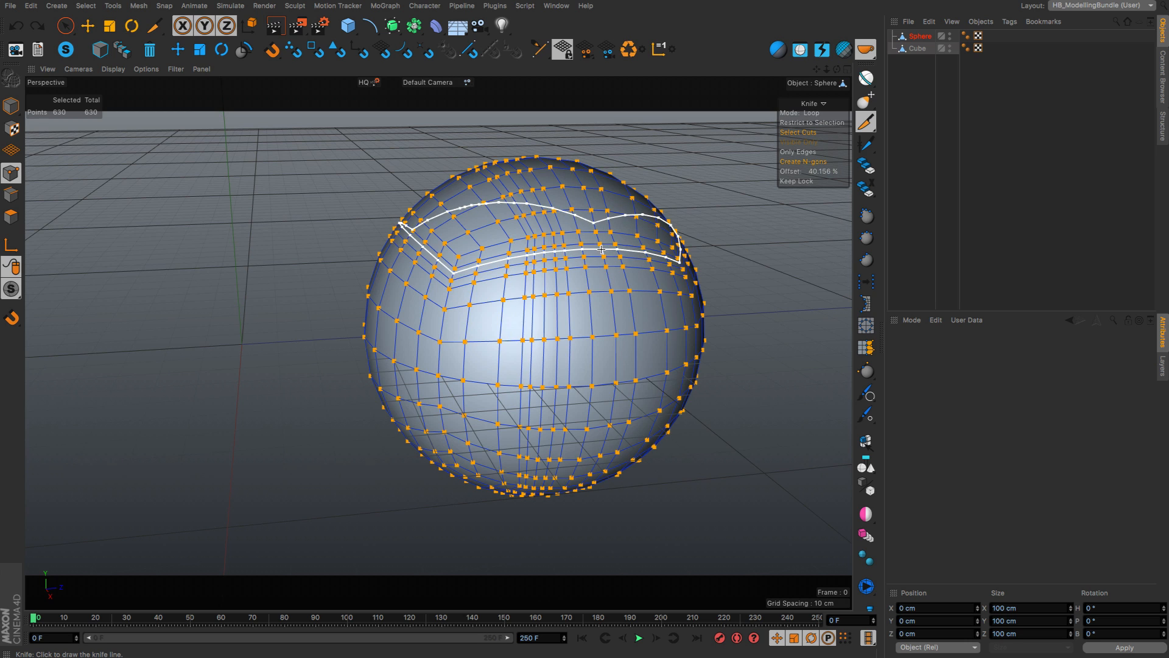
{"action": "left_click", "coordinate": [865, 586]}
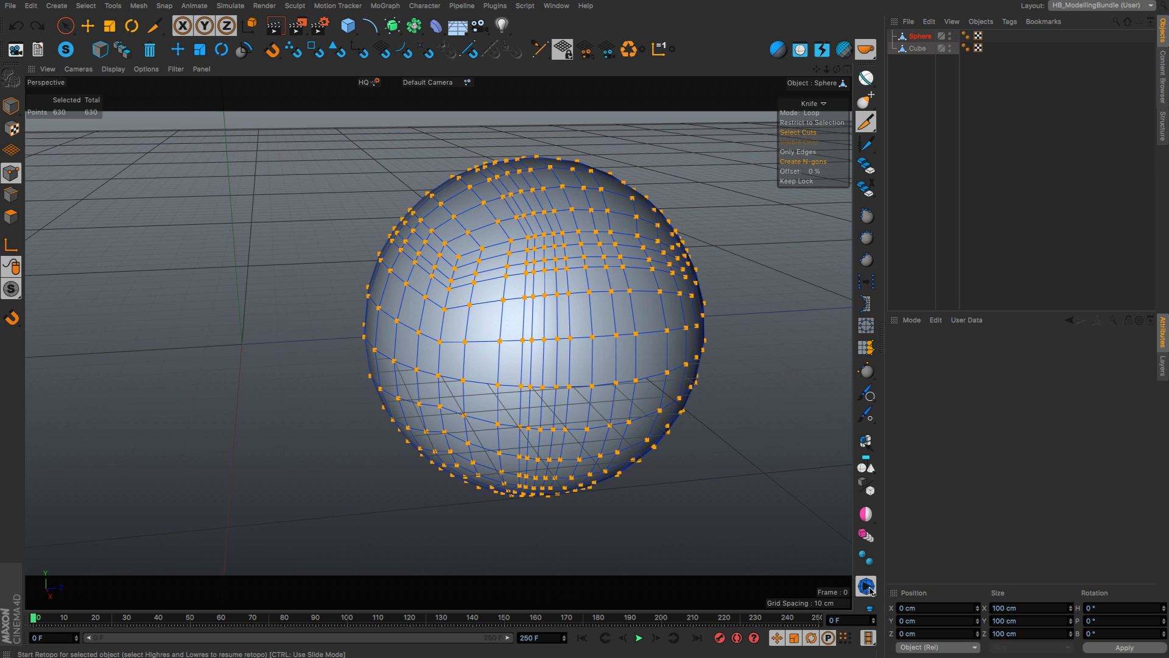
{"action": "mouse_move", "coordinate": [865, 584]}
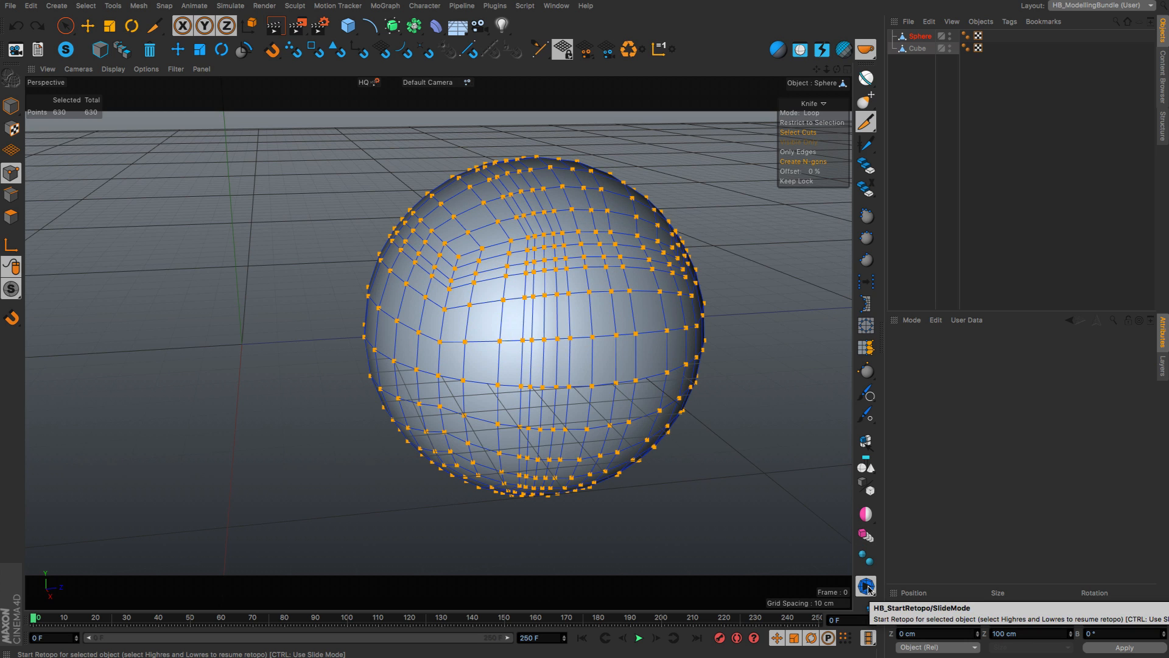
- Start HB SlideMode on the sphere to spread its points evenly, then pull the view back
{"action": "left_click", "coordinate": [866, 585]}
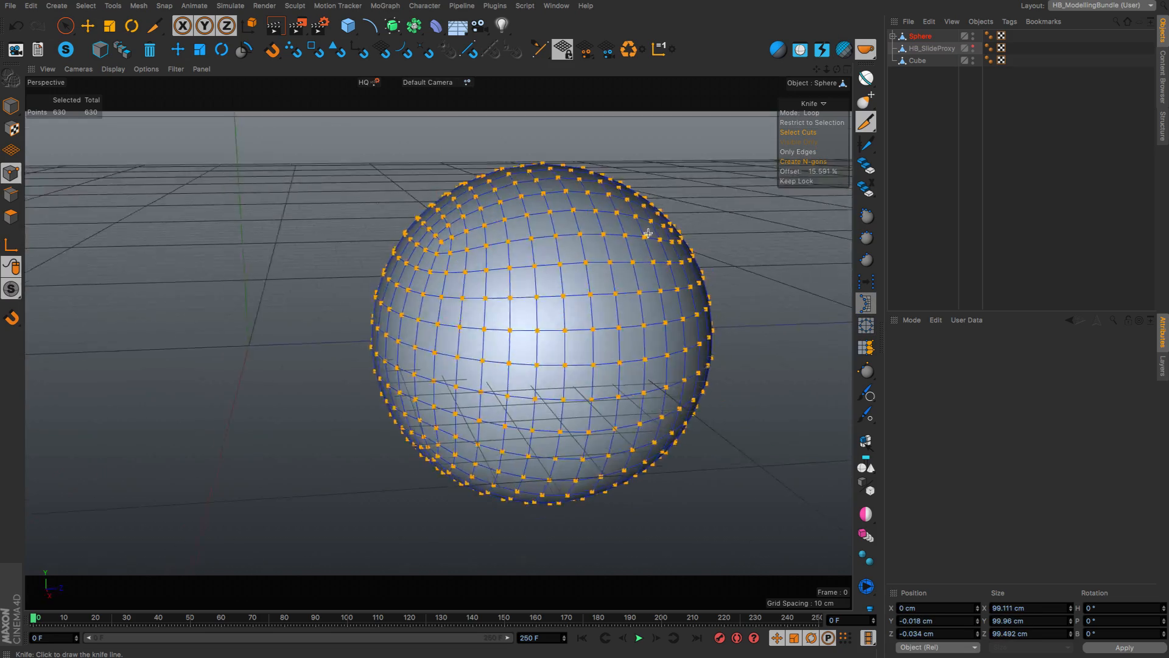
{"action": "left_click_drag", "start_coordinate": [646, 231], "coordinate": [587, 267]}
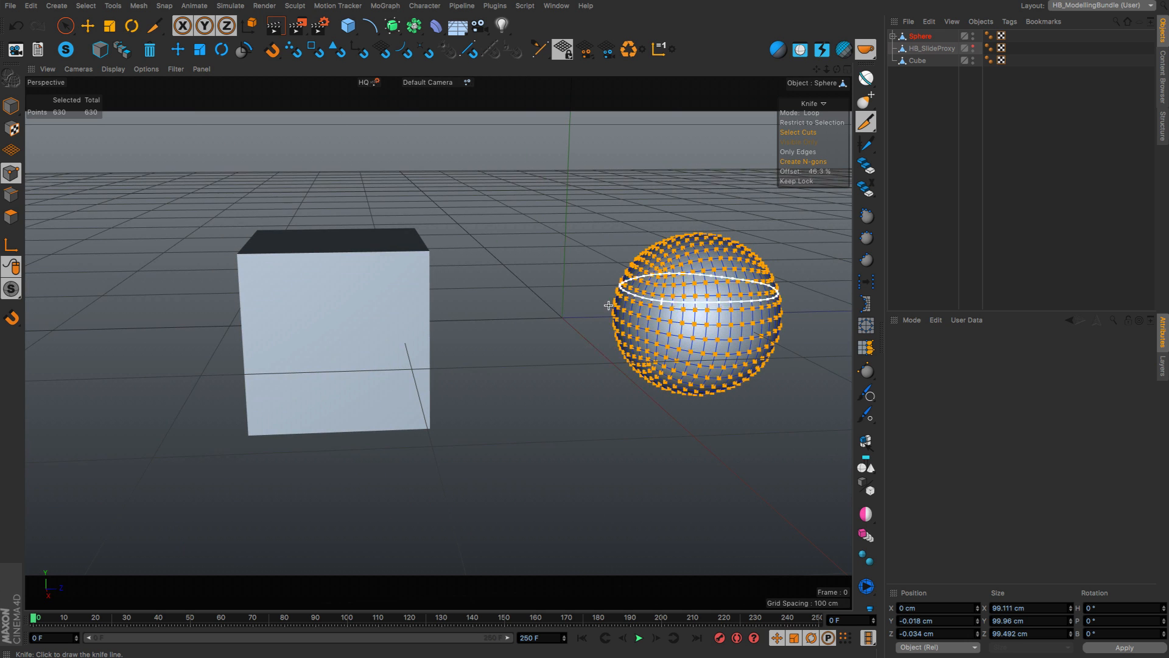
- Select the round plane and relax its interior points with HB_Relax into an even disc
{"action": "left_click", "coordinate": [86, 26]}
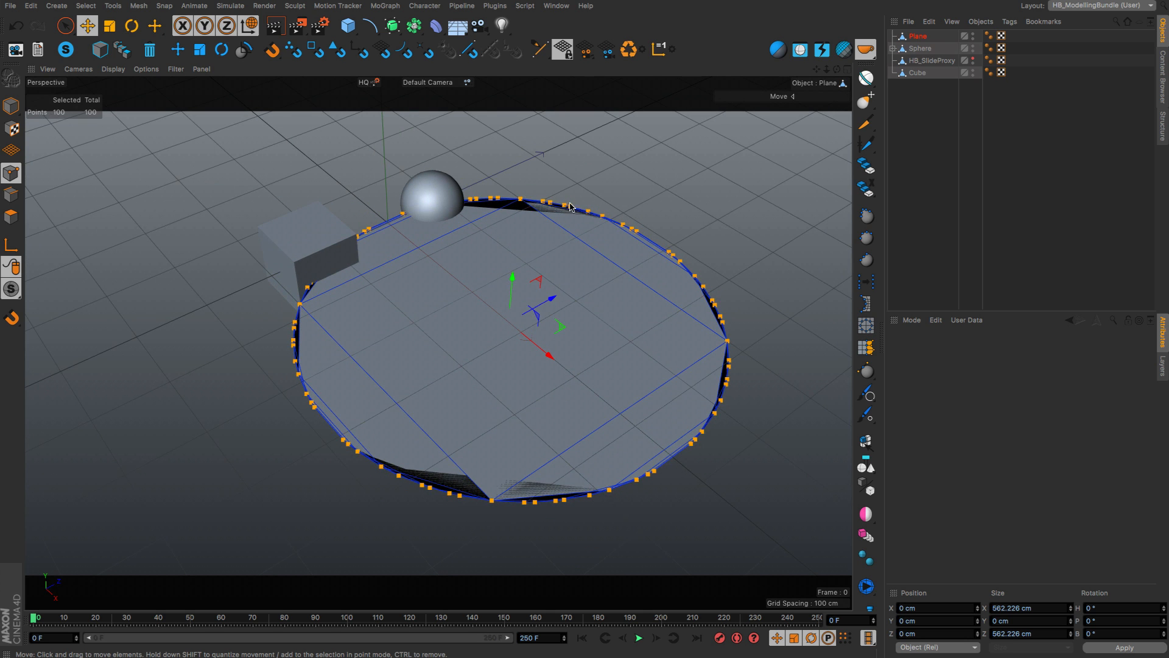
{"action": "mouse_move", "coordinate": [763, 413]}
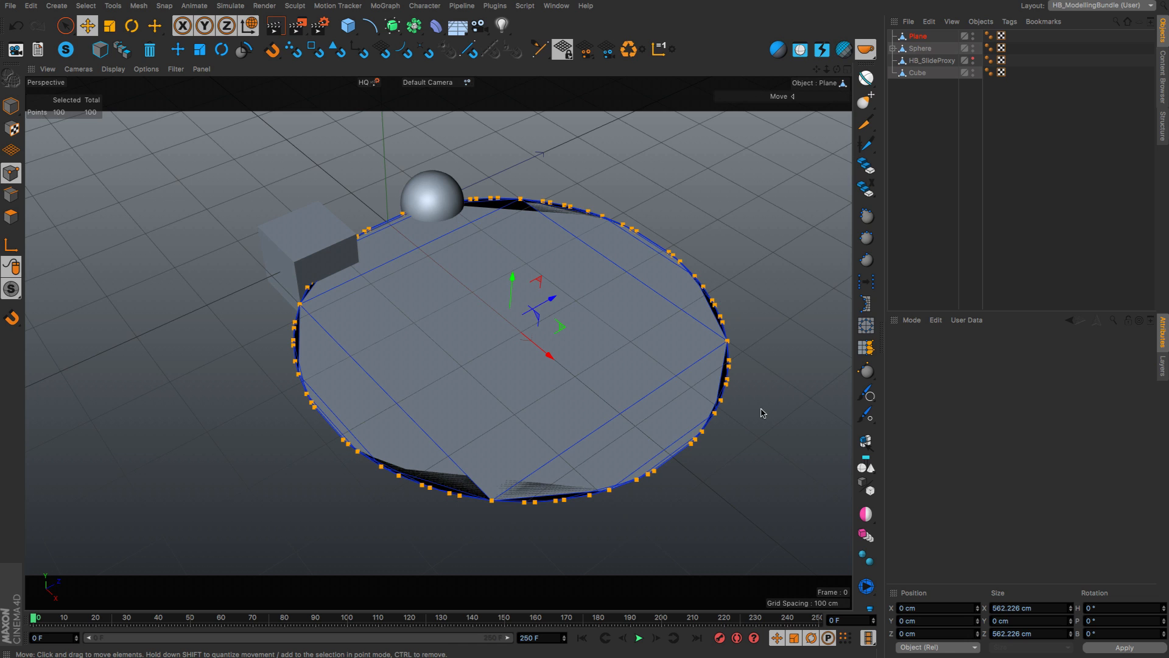
{"action": "mouse_move", "coordinate": [713, 263]}
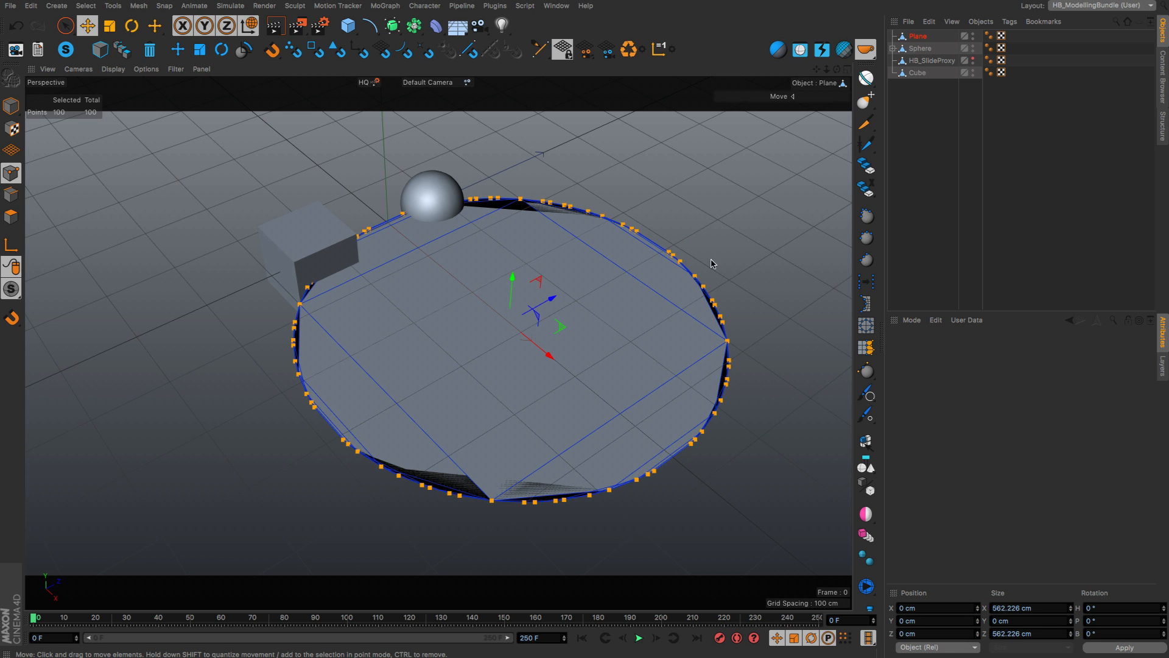
{"action": "mouse_move", "coordinate": [665, 251]}
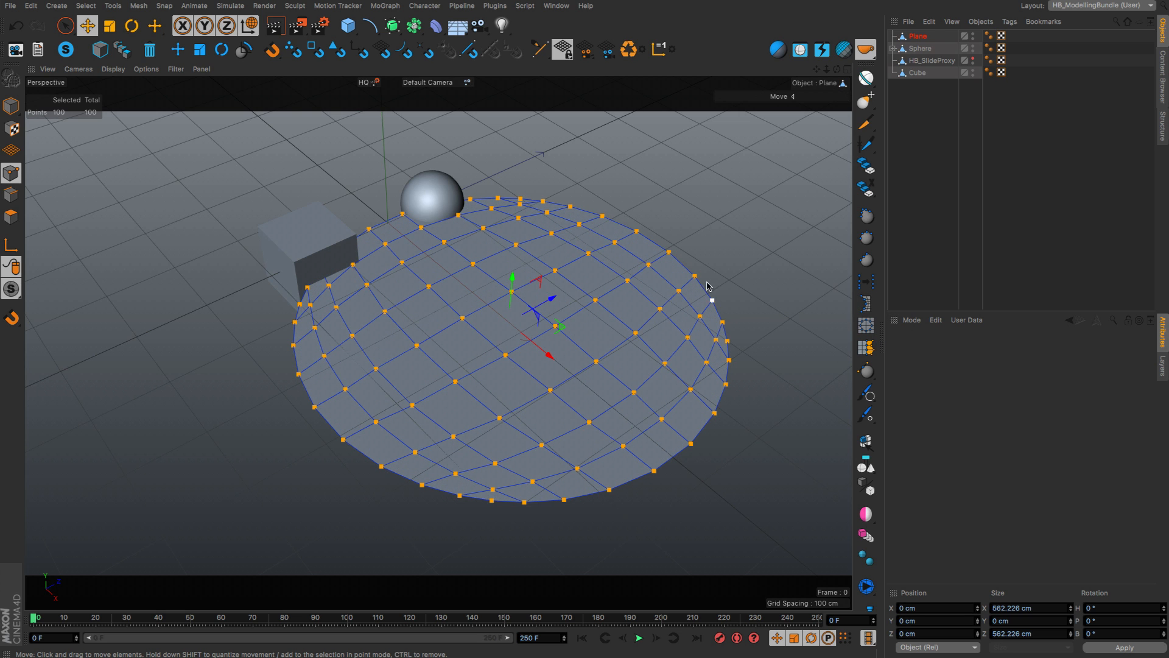
{"action": "mouse_move", "coordinate": [689, 429]}
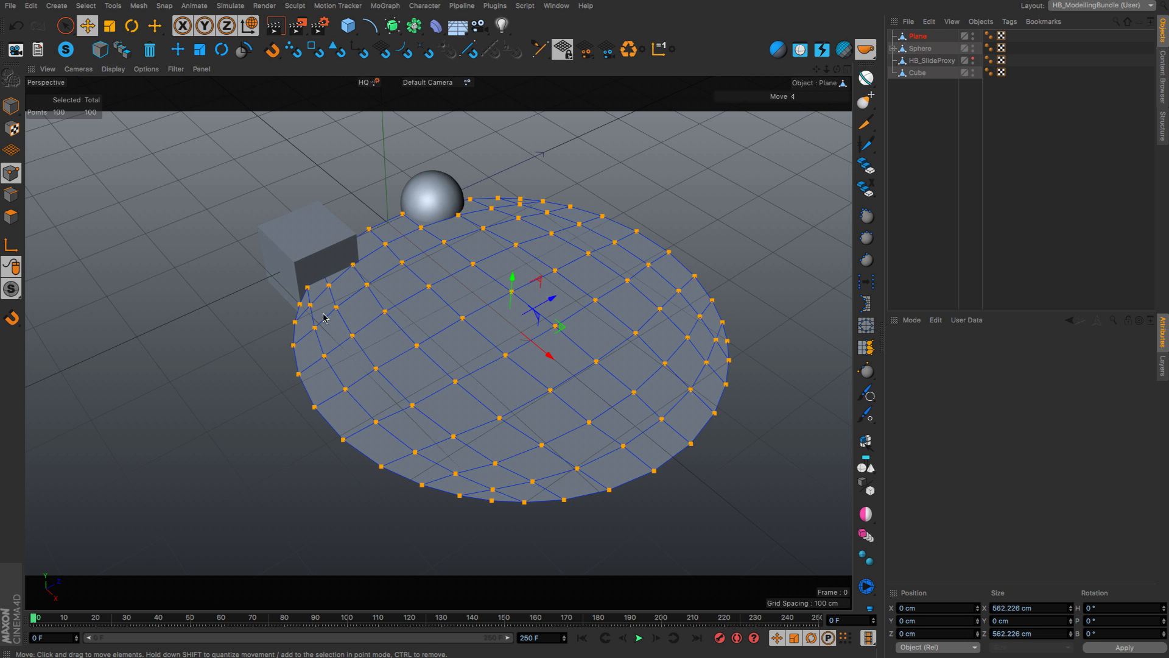
{"action": "left_click", "coordinate": [865, 302]}
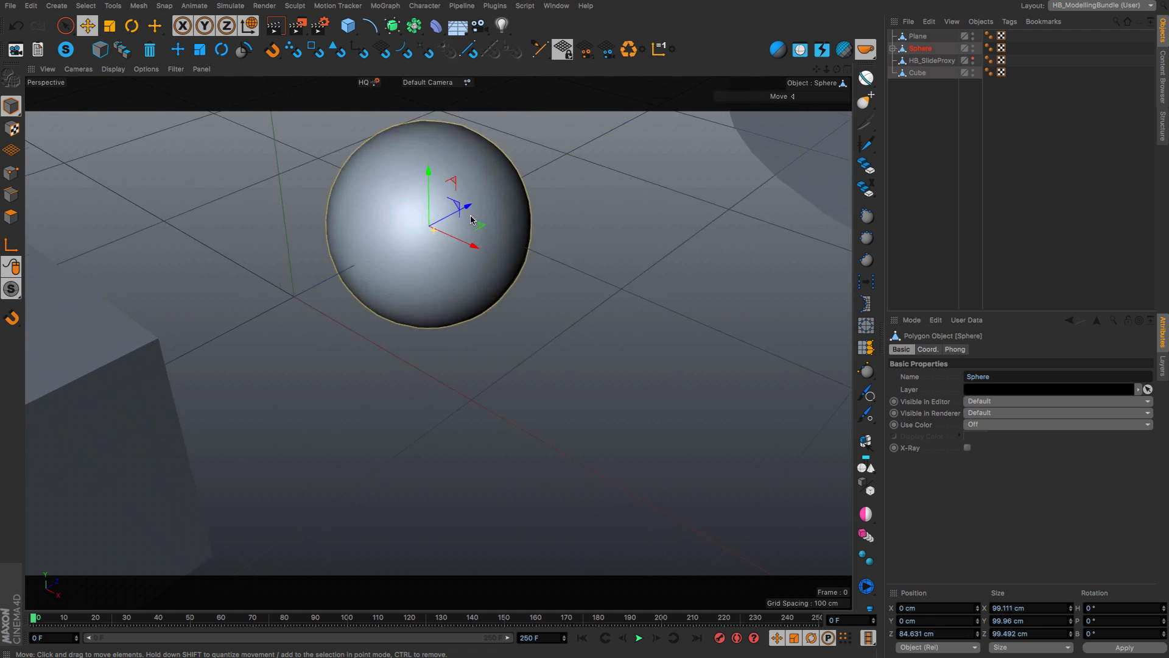
- Pick the cube in the Object Manager to work on its top face polygons
{"action": "left_click", "coordinate": [916, 71]}
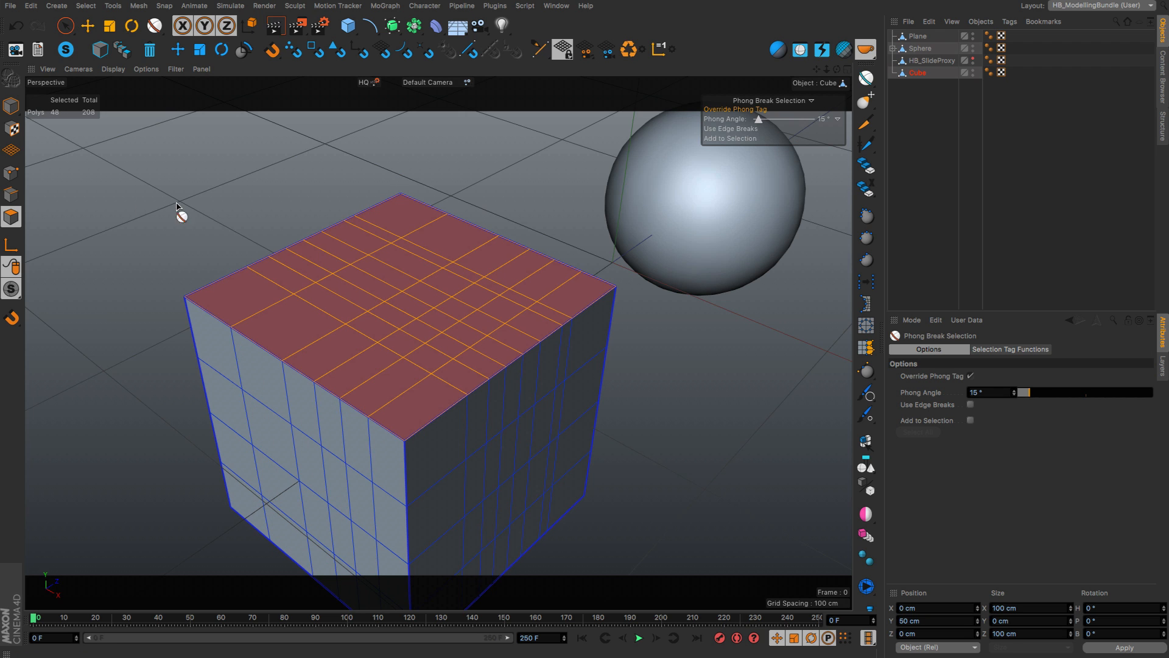
- Switch to Points mode and run HB Circle to round the cube's top-face grid
{"action": "left_click", "coordinate": [11, 189]}
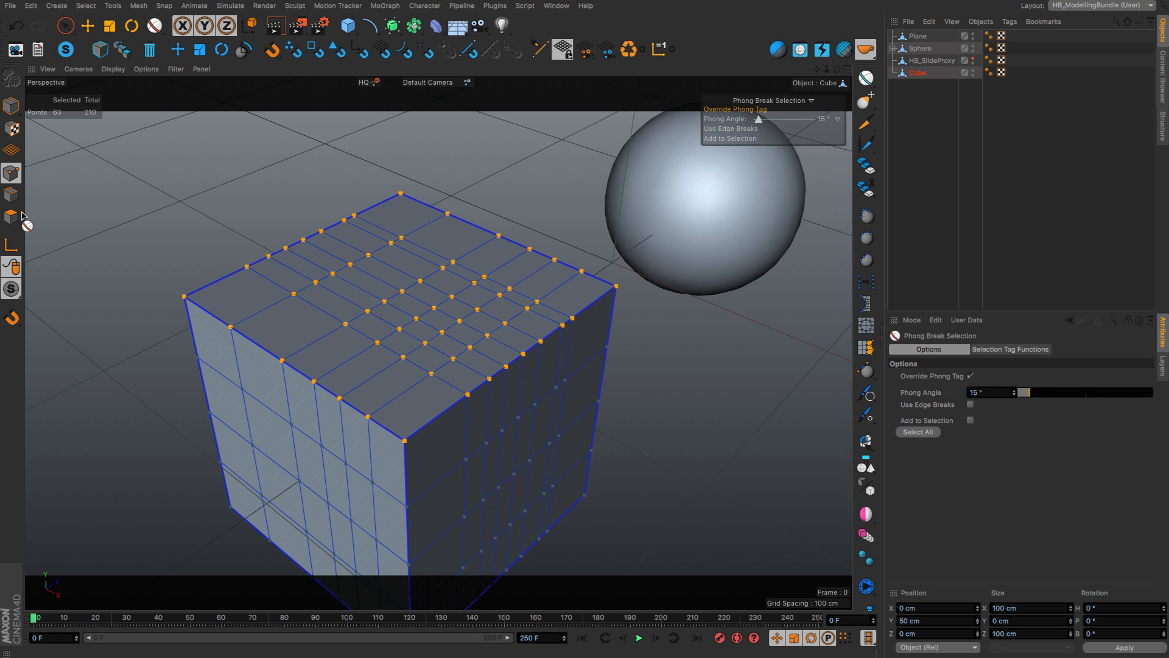
{"action": "left_click", "coordinate": [11, 216]}
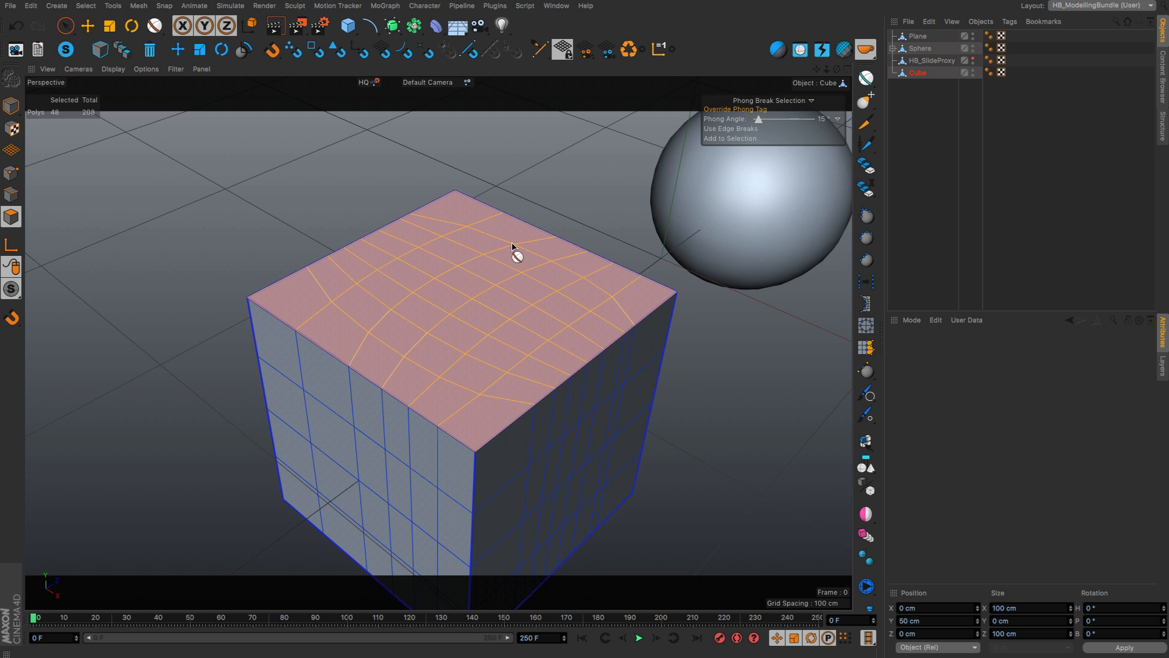
{"action": "mouse_move", "coordinate": [432, 228]}
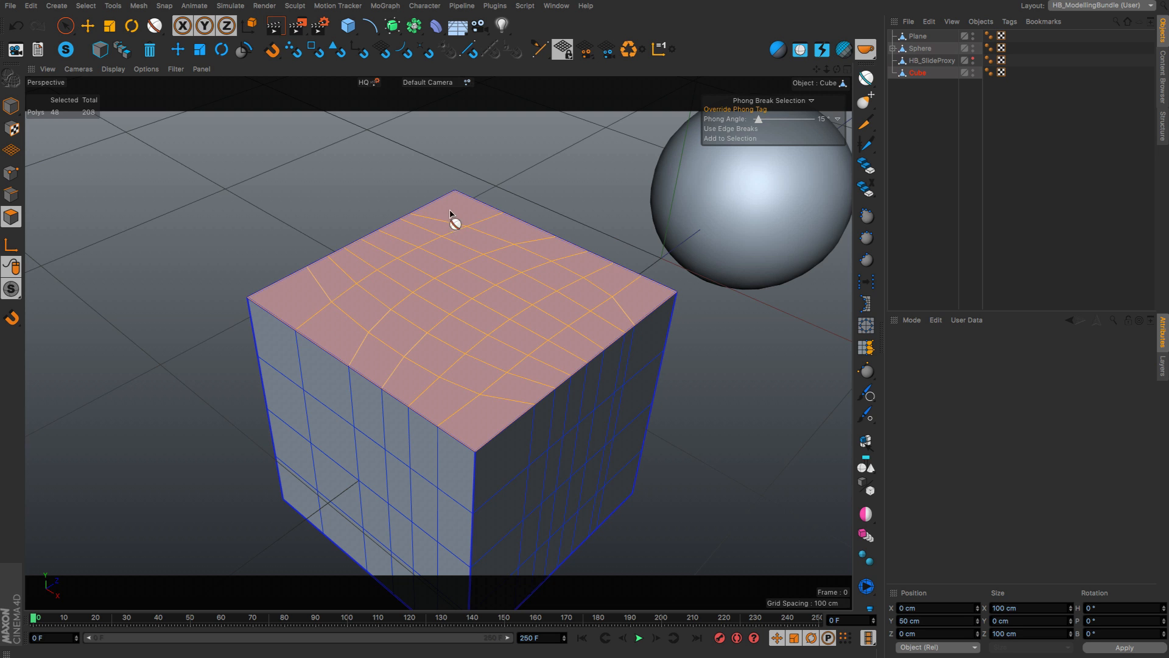
{"action": "mouse_move", "coordinate": [360, 263]}
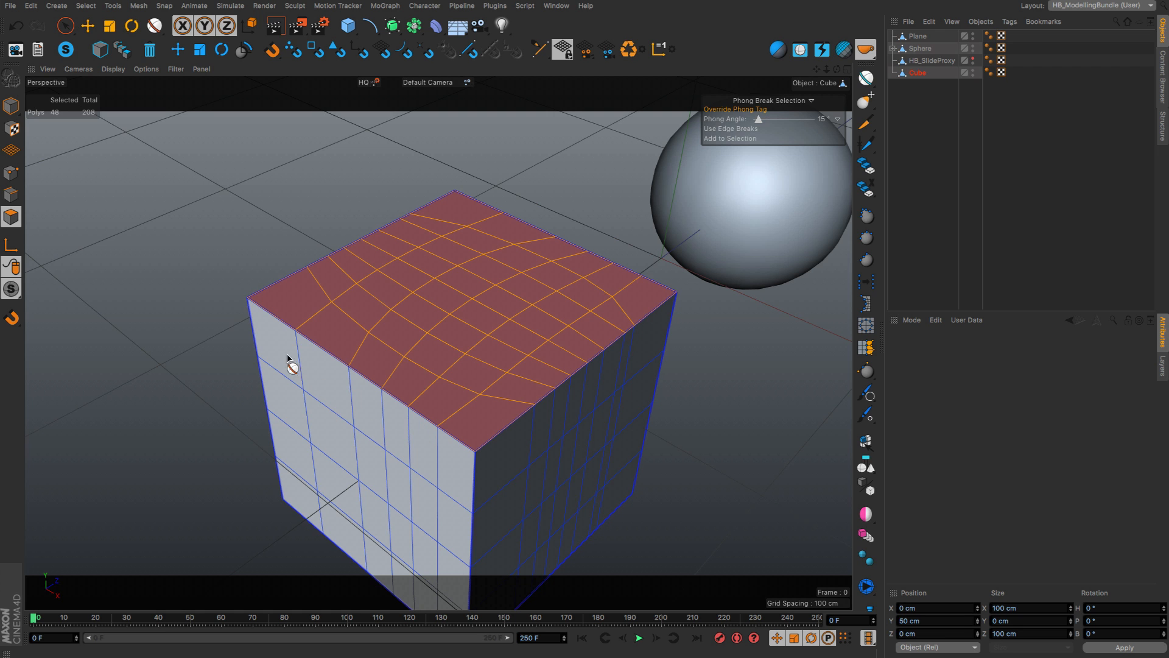
{"action": "mouse_move", "coordinate": [377, 435]}
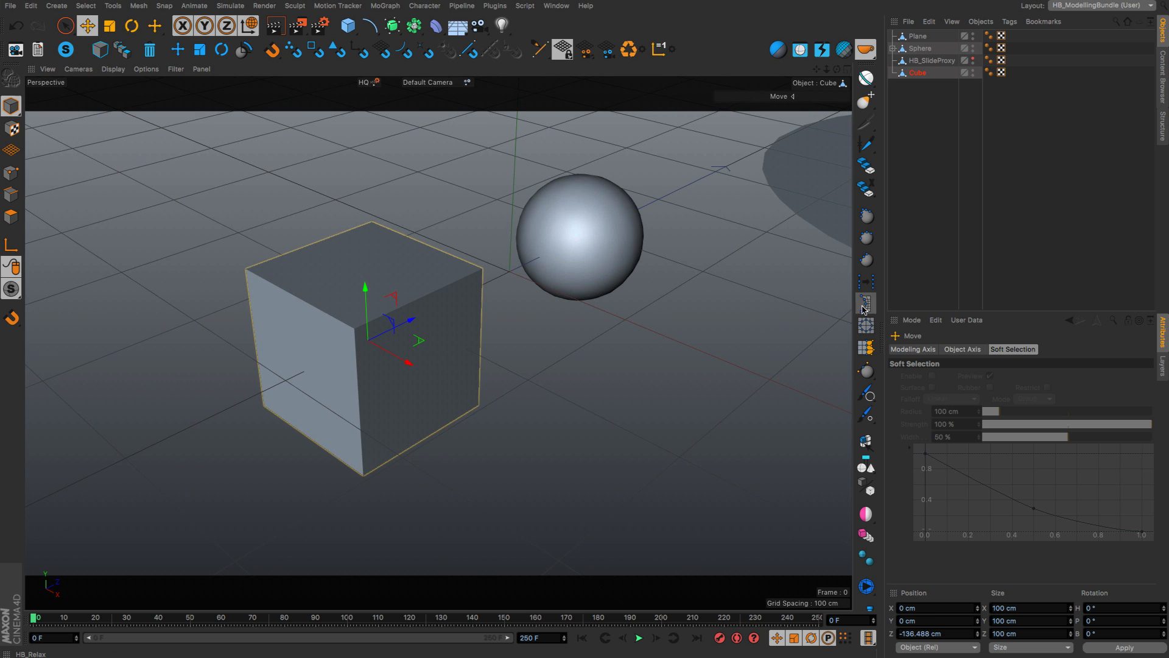
{"action": "mouse_move", "coordinate": [866, 585]}
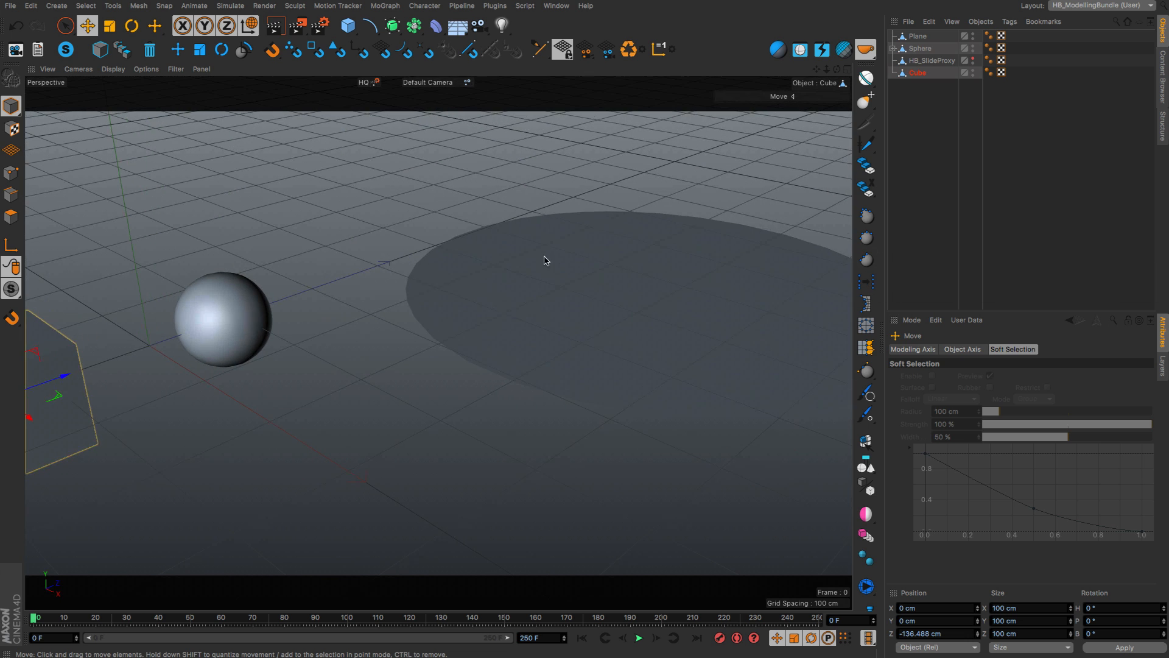
- Select the circular plane as the whole object to work on
{"action": "left_click", "coordinate": [918, 35]}
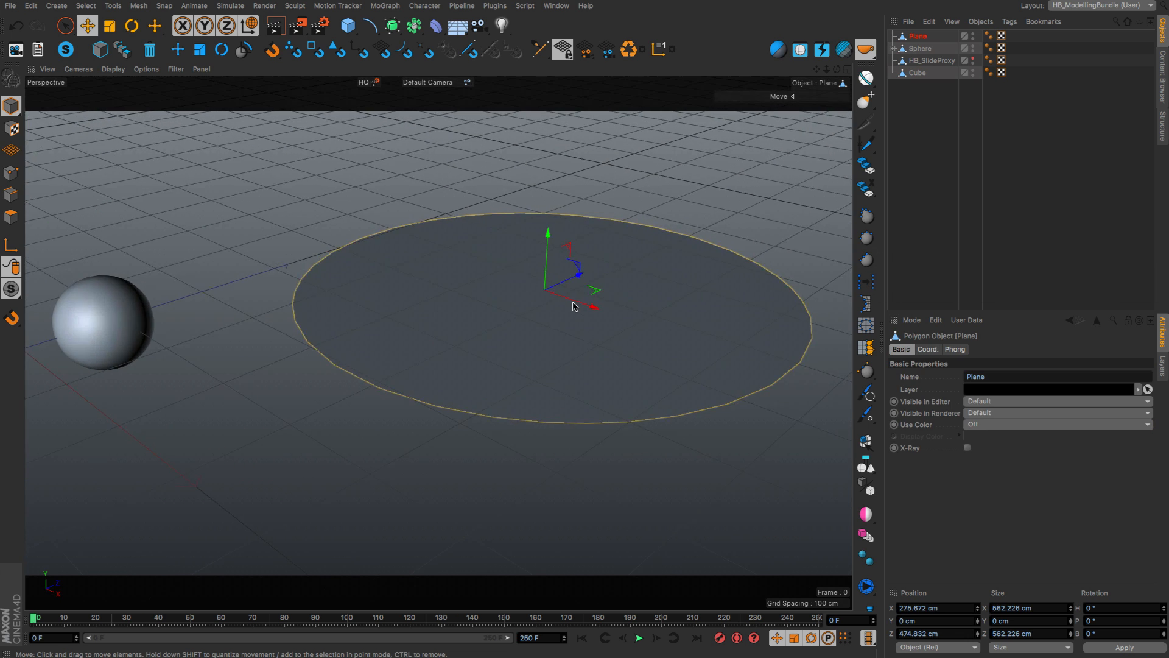